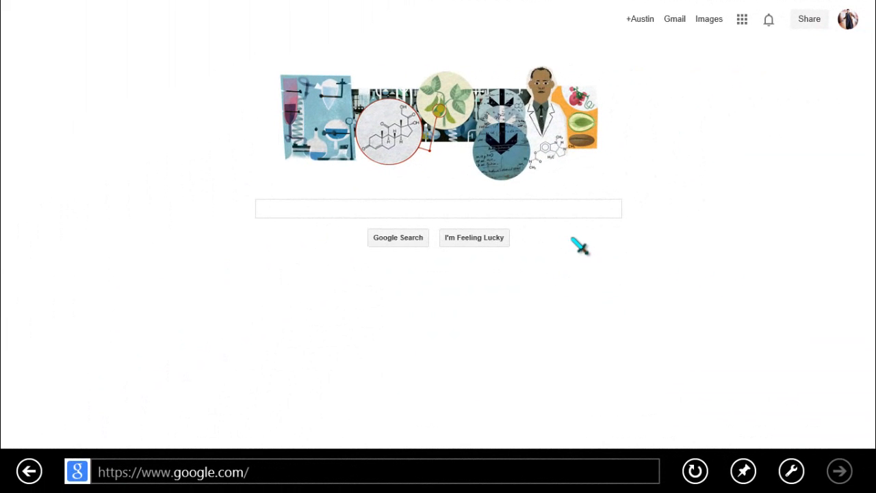
pyautogui.moveTo(561, 300)
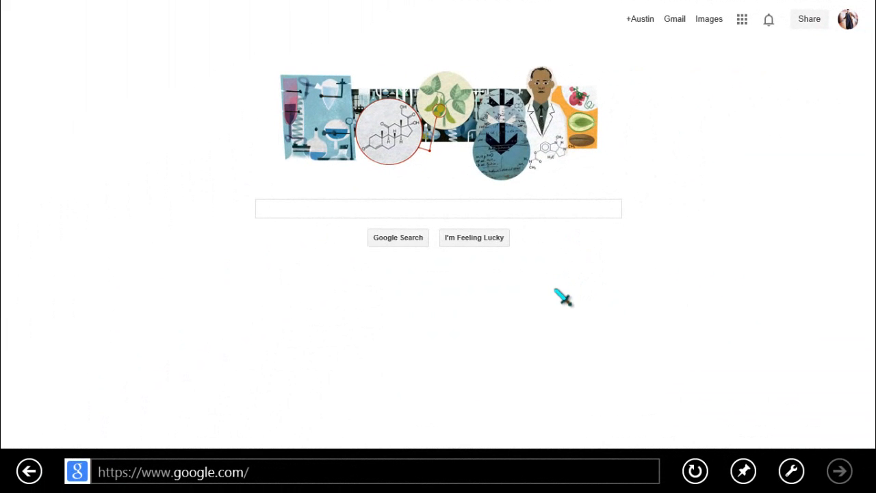
pyautogui.moveTo(451, 209)
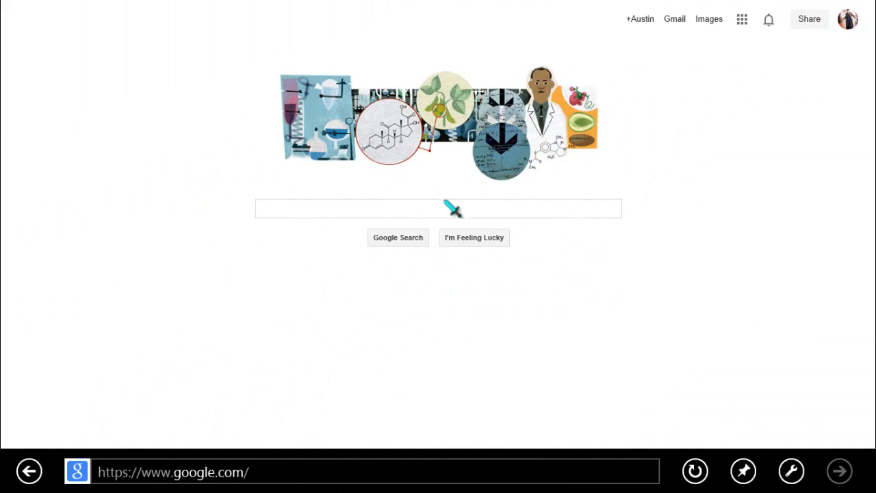
pyautogui.moveTo(671, 192)
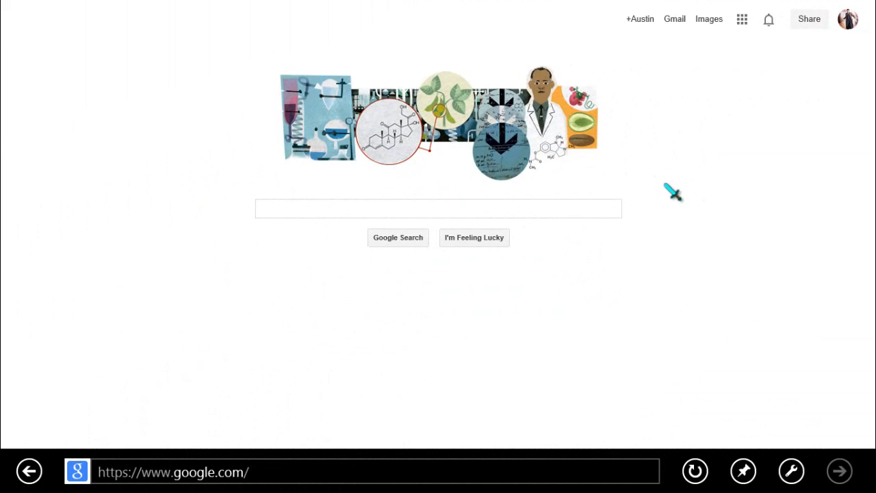
pyautogui.moveTo(746, 130)
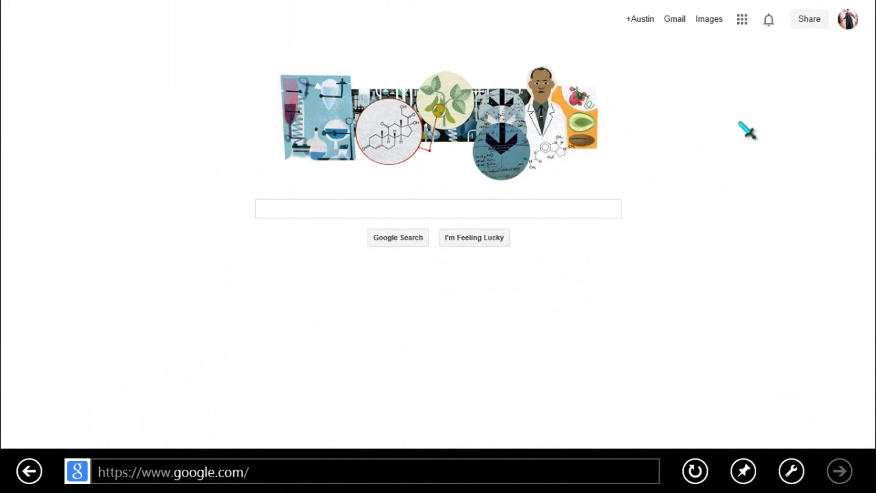
pyautogui.moveTo(736, 250)
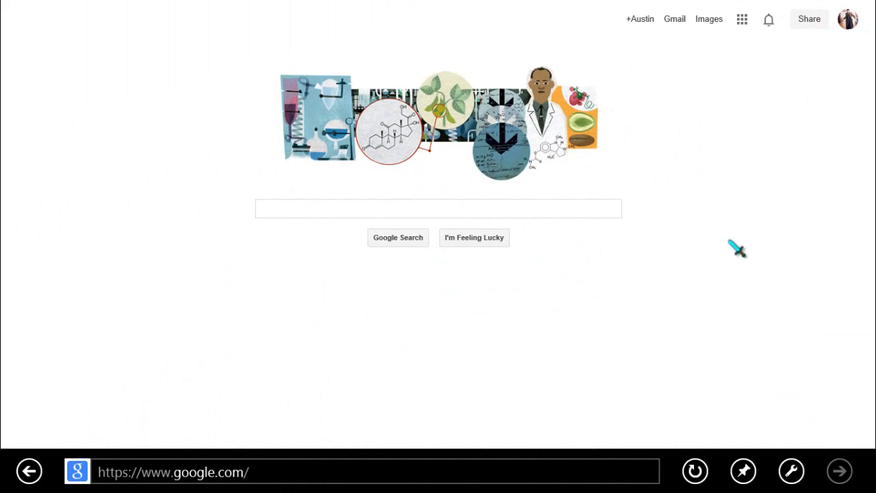
pyautogui.moveTo(522, 354)
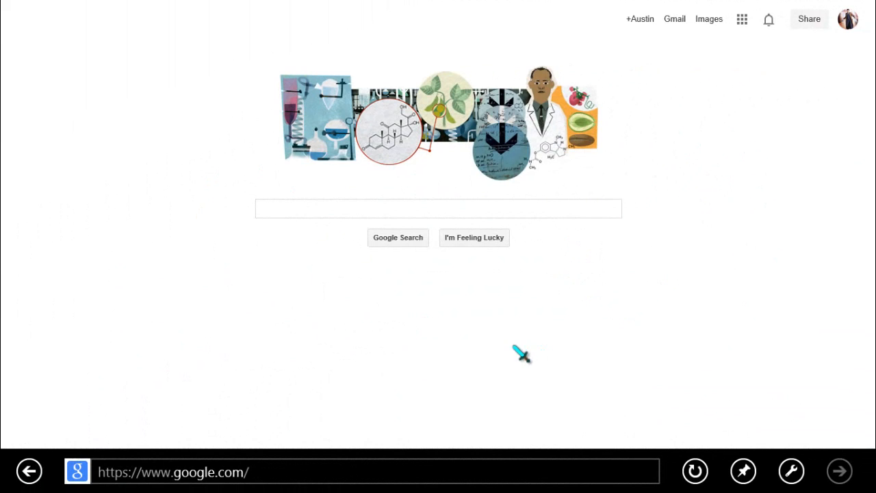
pyautogui.moveTo(623, 248)
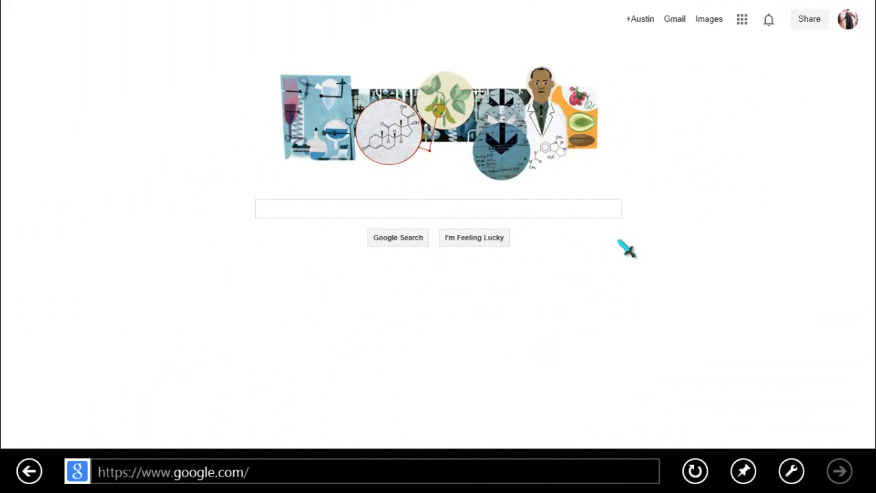
pyautogui.moveTo(586, 226)
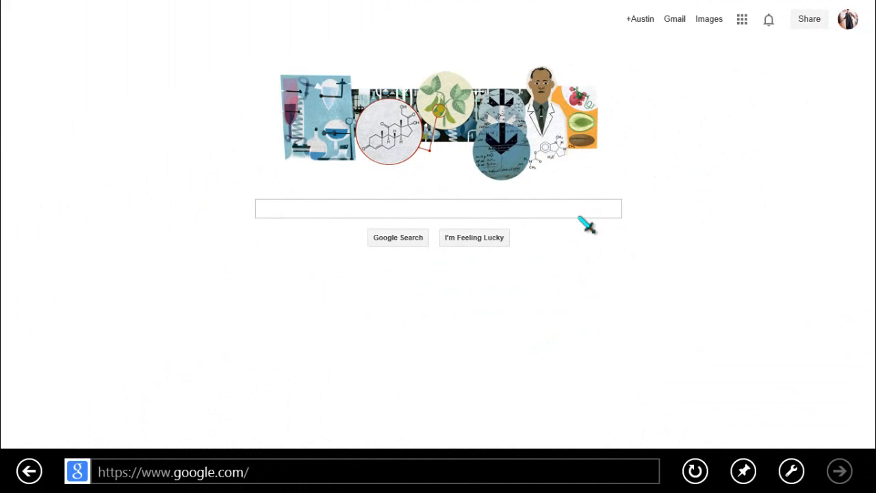
pyautogui.moveTo(540, 306)
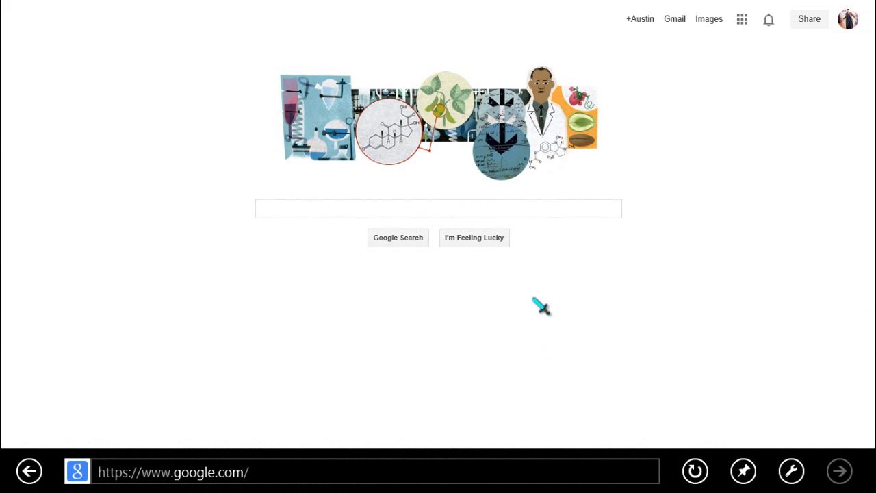
# Search Google for 'diamond sword mouse pointer' using the autocomplete suggestion
pyautogui.click(438, 208)
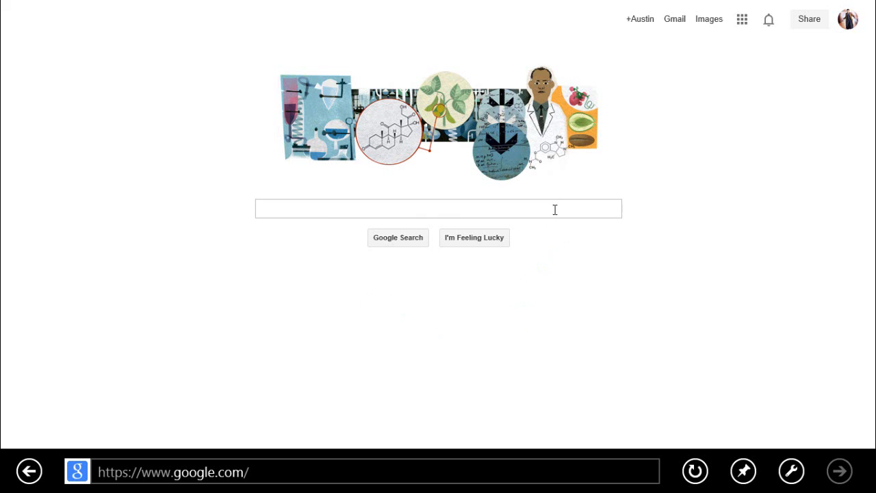
pyautogui.click(439, 208)
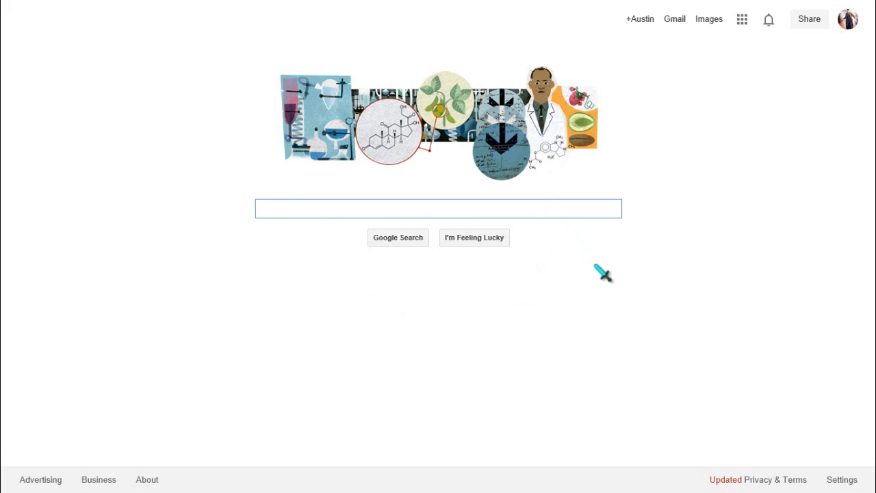
pyautogui.write('dia')
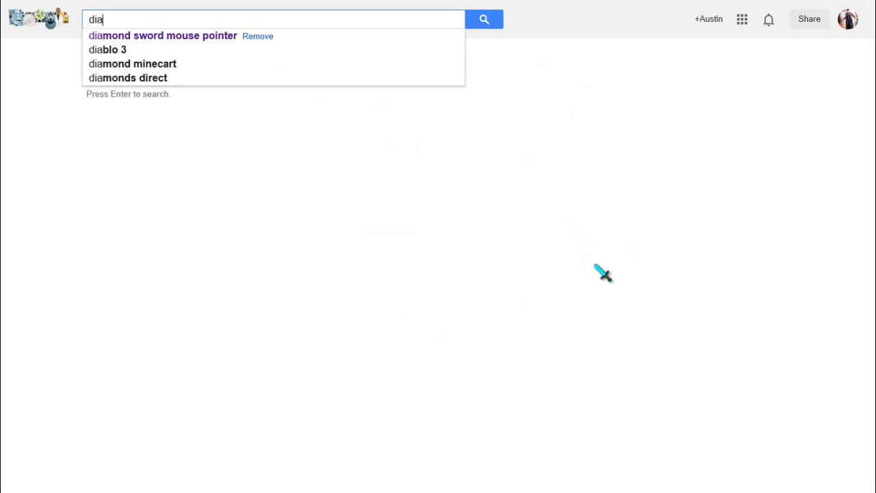
pyautogui.moveTo(206, 35)
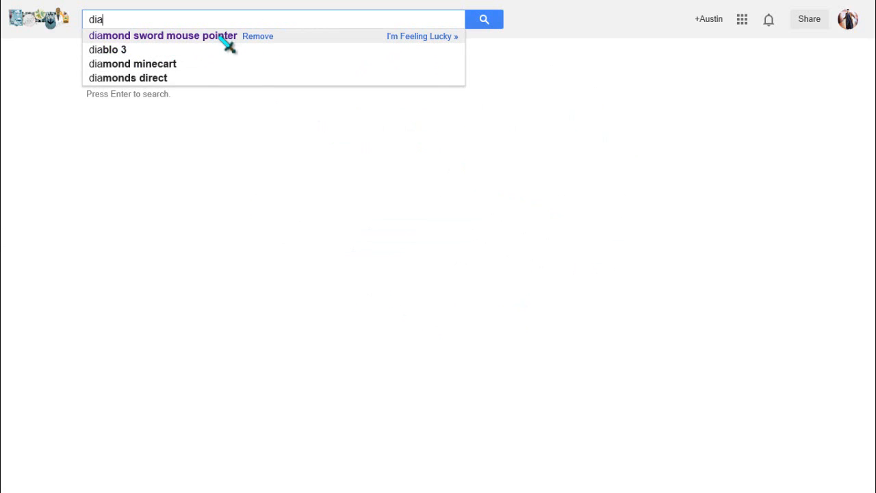
pyautogui.click(163, 36)
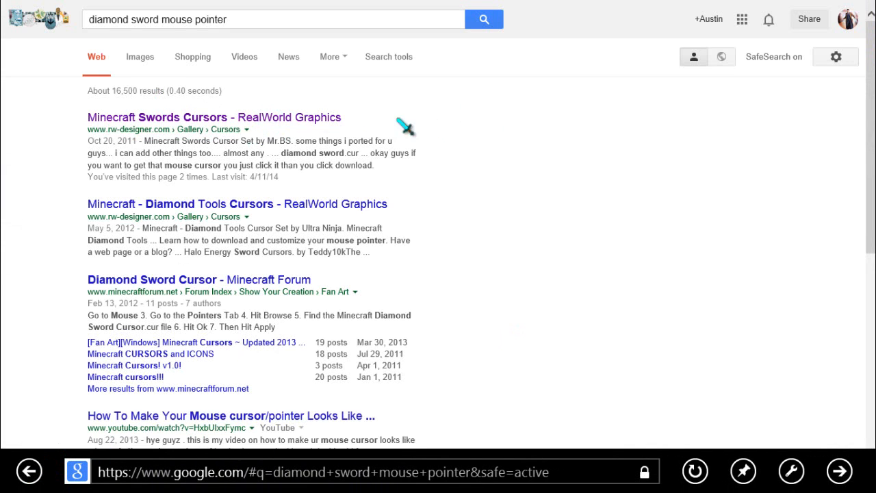
pyautogui.moveTo(277, 117)
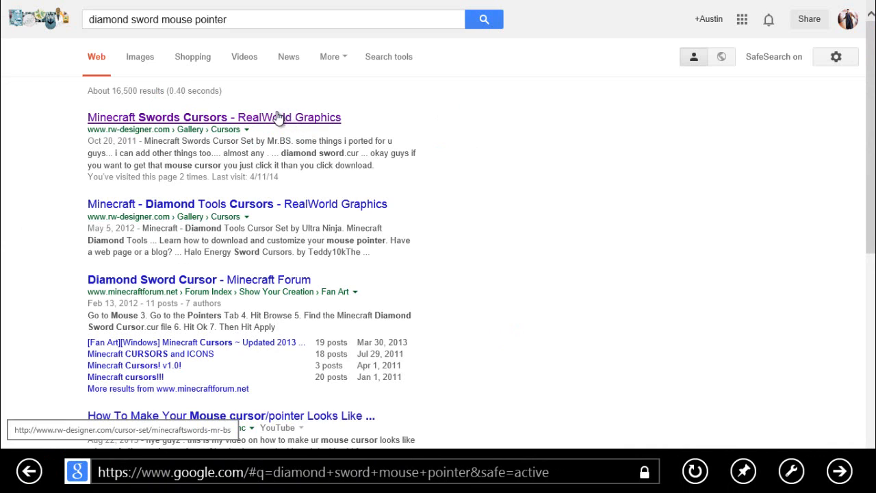
pyautogui.moveTo(306, 122)
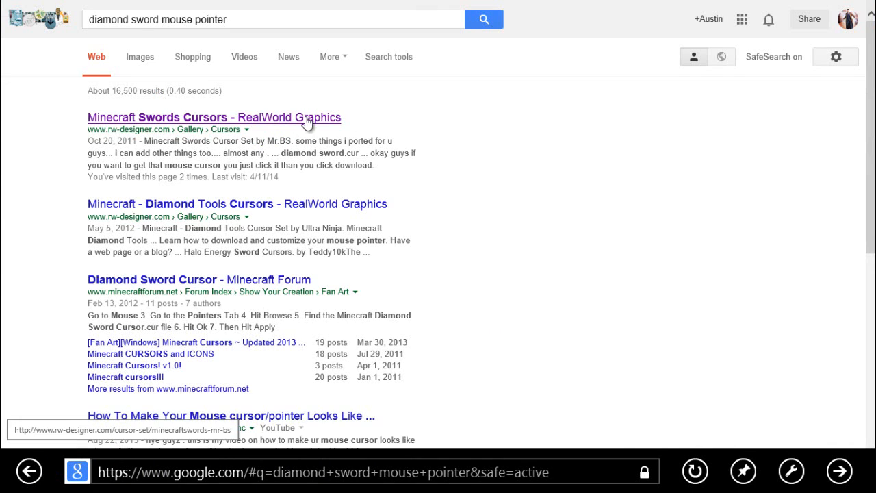
# Open the Minecraft Swords Cursors result on RW Designer
pyautogui.click(215, 117)
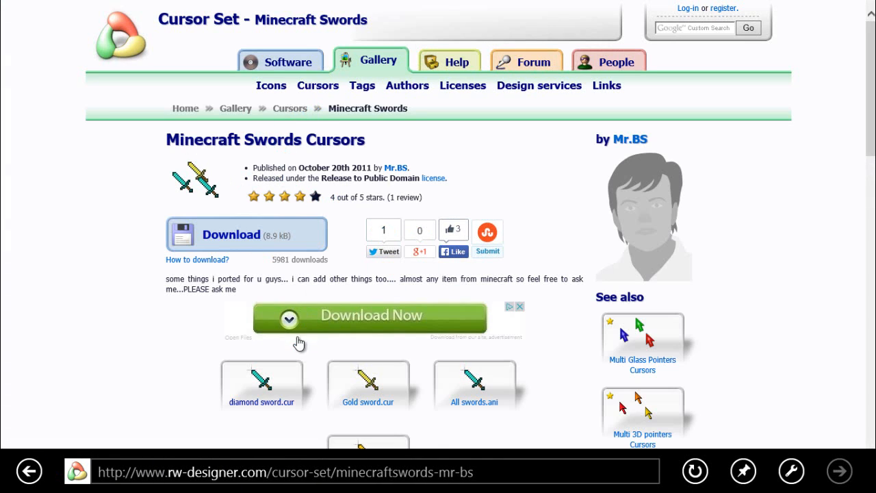
pyautogui.moveTo(483, 387)
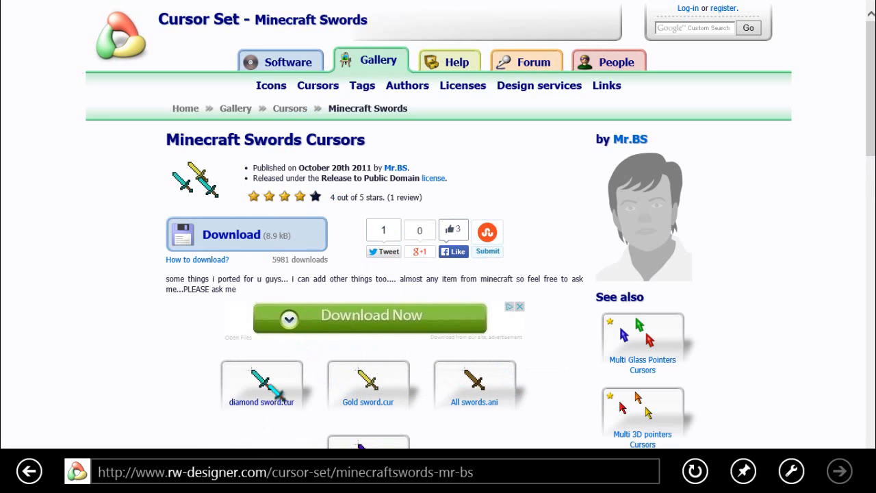
pyautogui.moveTo(283, 346)
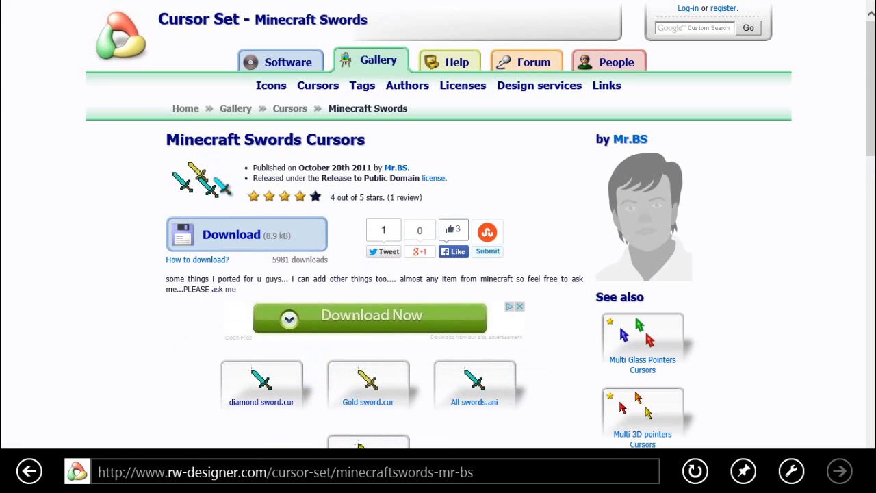
pyautogui.moveTo(353, 226)
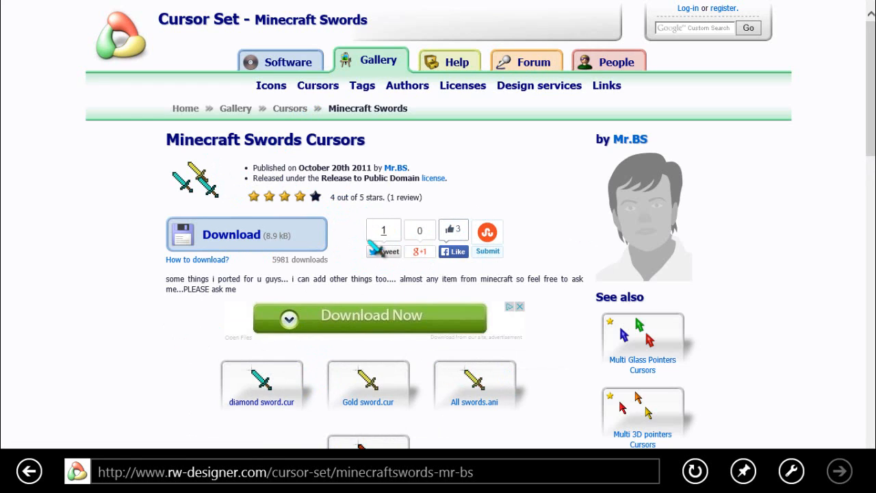
pyautogui.moveTo(232, 234)
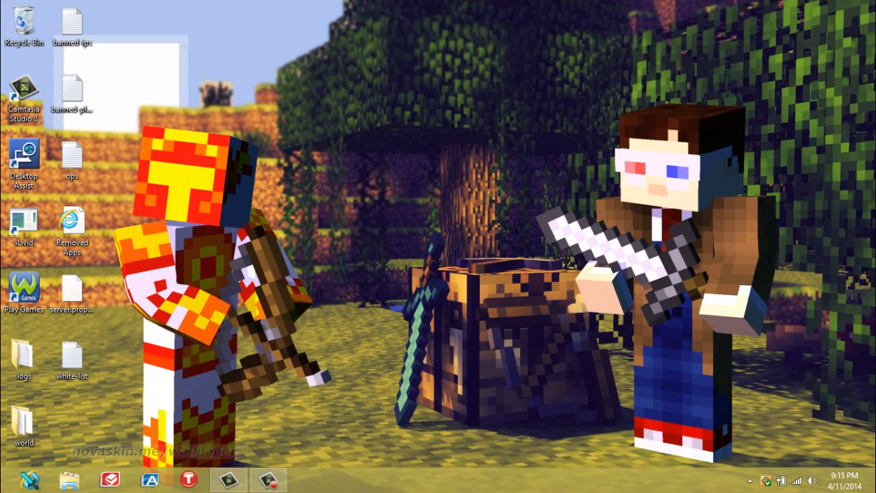
# Open File Explorer and browse via Desktop to the Downloads folder holding diamond sword
pyautogui.click(69, 479)
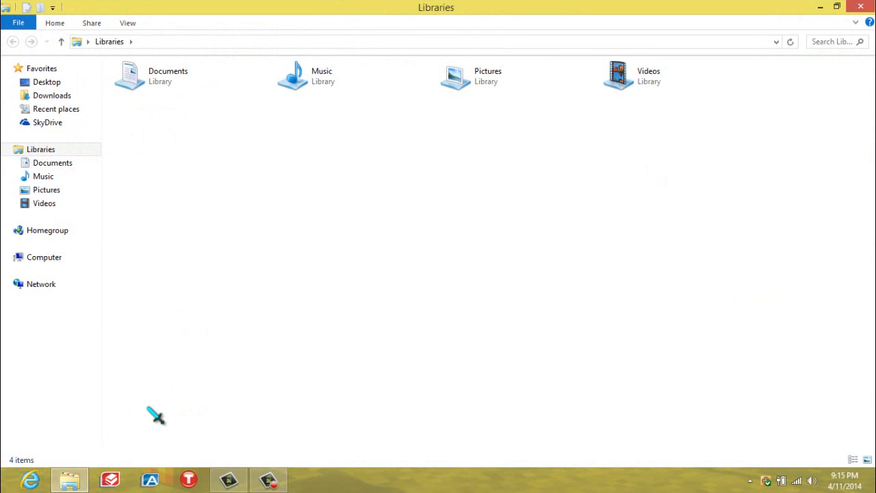
pyautogui.click(47, 81)
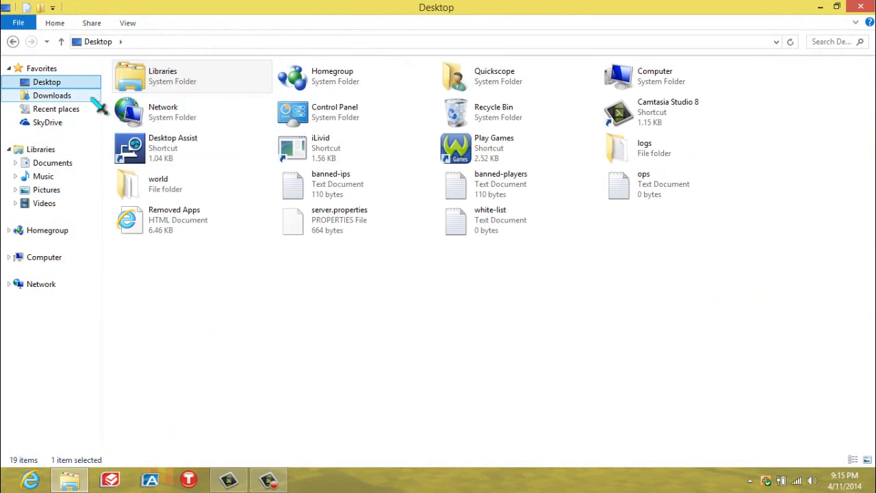
pyautogui.click(52, 95)
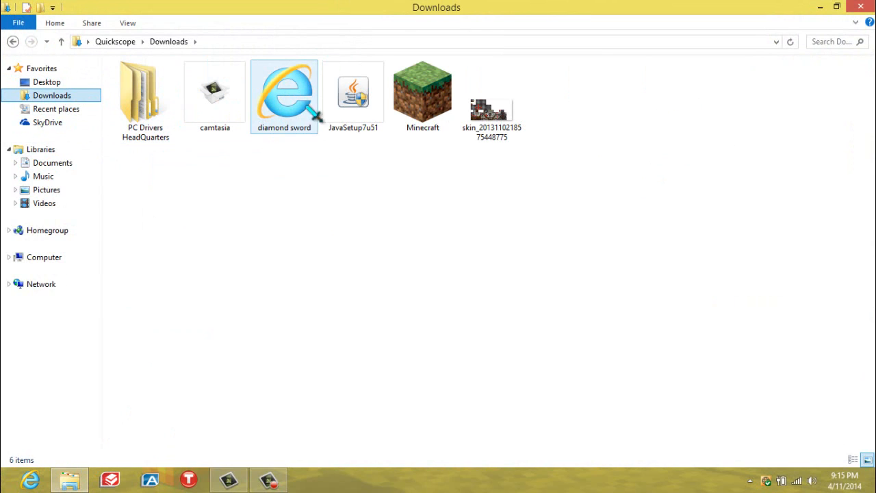
pyautogui.moveTo(306, 331)
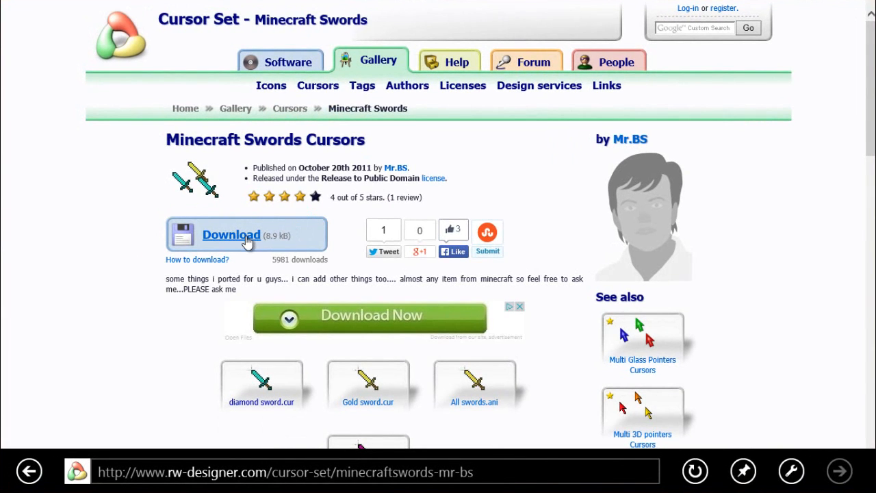
# Download the Minecraft swords cursor set from the RW Designer page
pyautogui.click(231, 234)
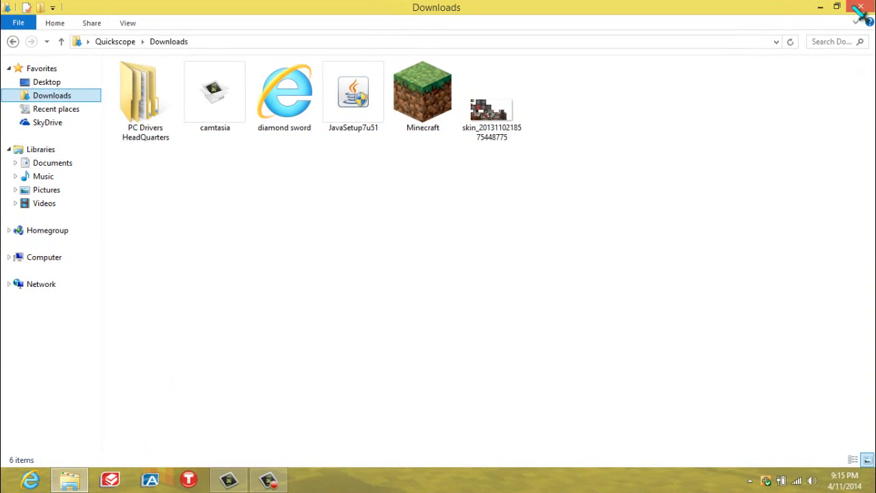
# Right-click the Windows desktop to show its context menu with Personalize
pyautogui.rightClick(507, 239)
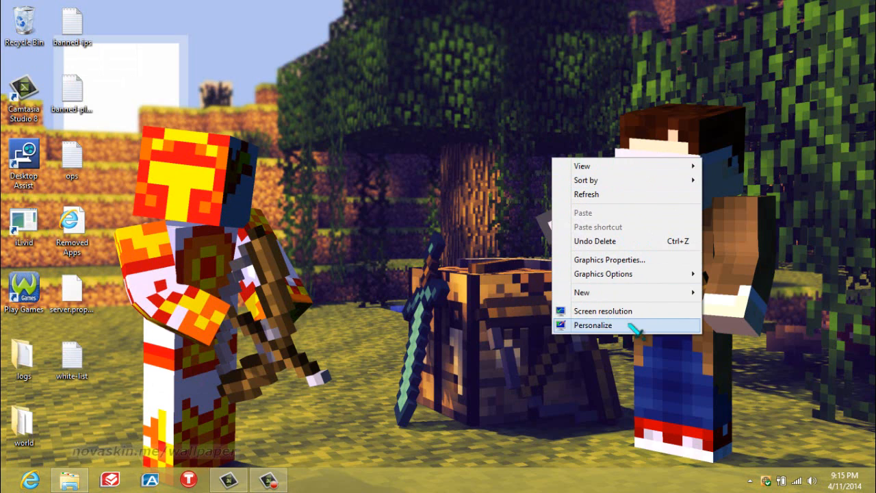
# Via Personalize and Change mouse pointers, browse for a new Normal Select cursor
pyautogui.click(592, 325)
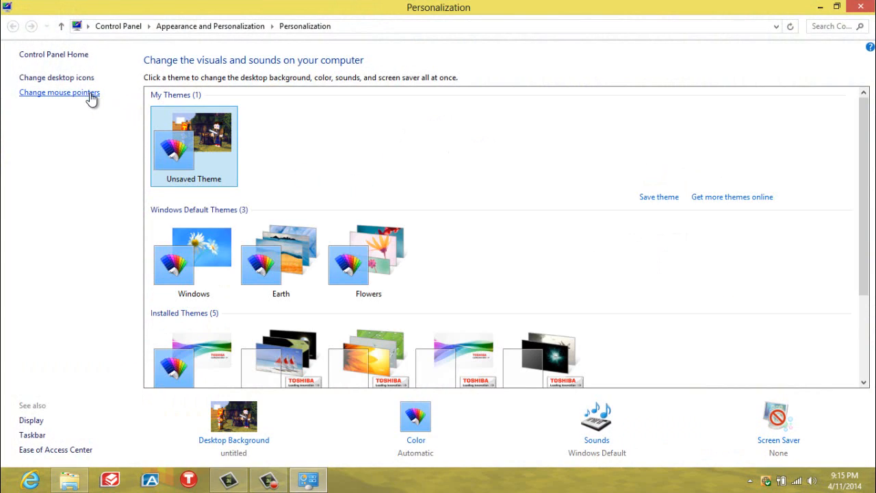
pyautogui.click(60, 92)
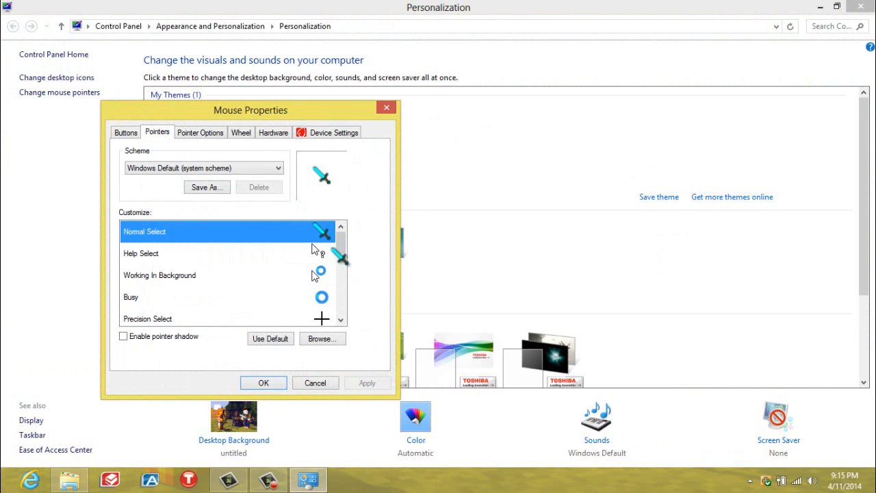
pyautogui.click(321, 338)
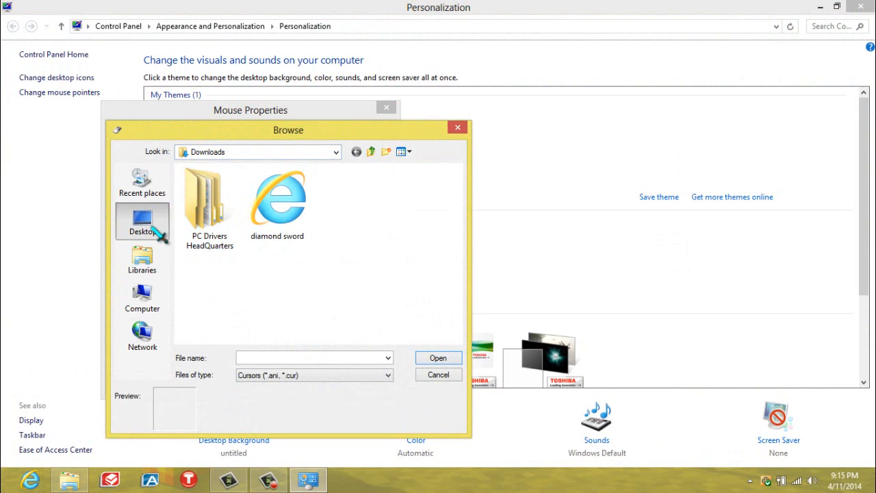
# Browse Desktop > Quickscope > Downloads and pick diamond sword.cur for Normal Select
pyautogui.click(141, 220)
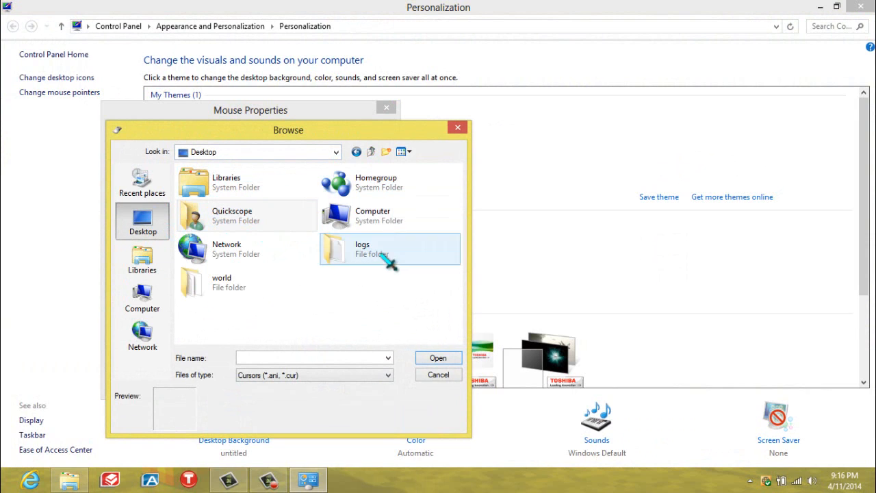
pyautogui.doubleClick(232, 215)
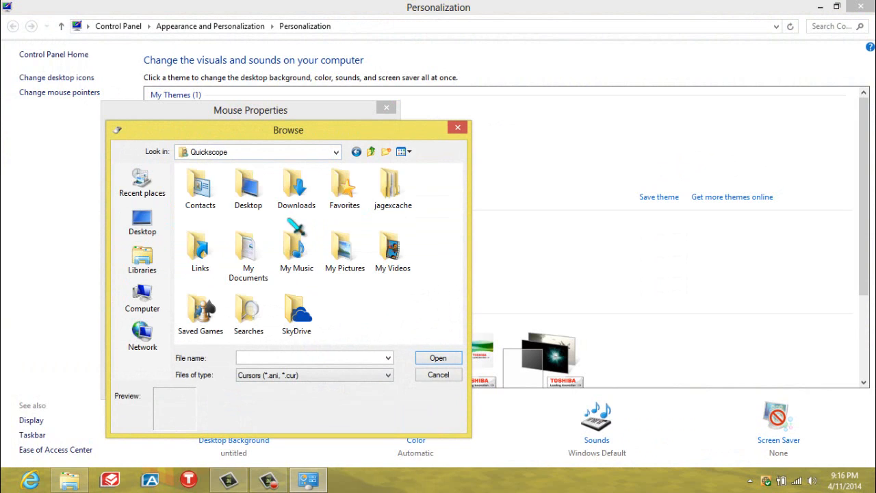
pyautogui.doubleClick(295, 189)
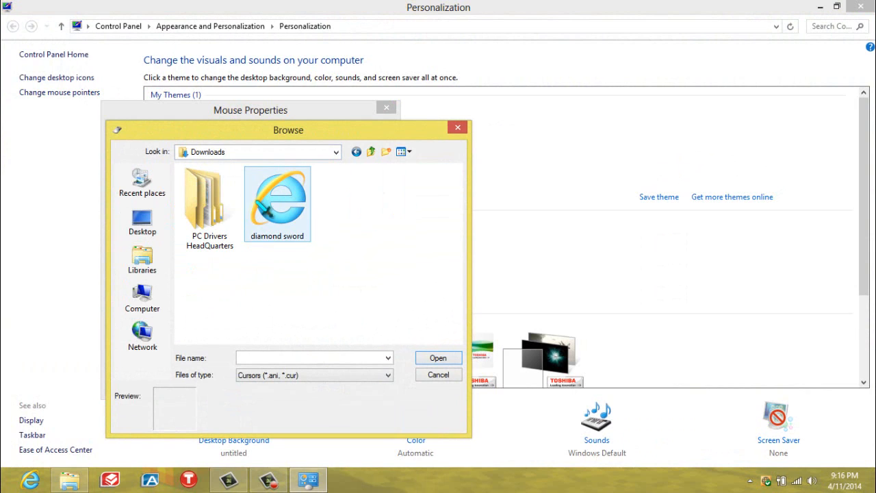
pyautogui.click(142, 221)
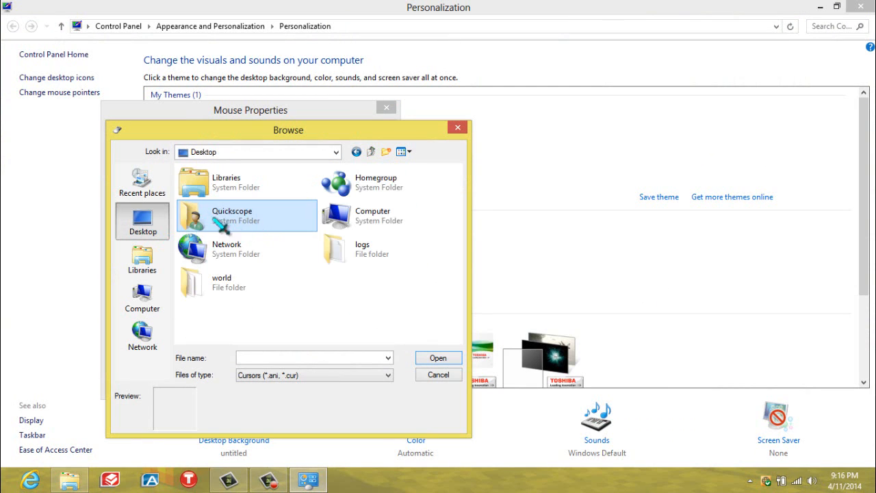
pyautogui.moveTo(233, 246)
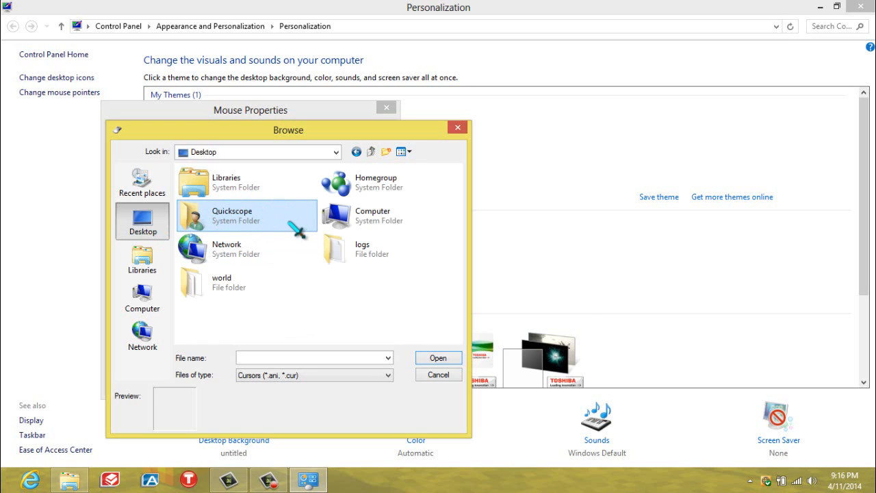
pyautogui.doubleClick(231, 215)
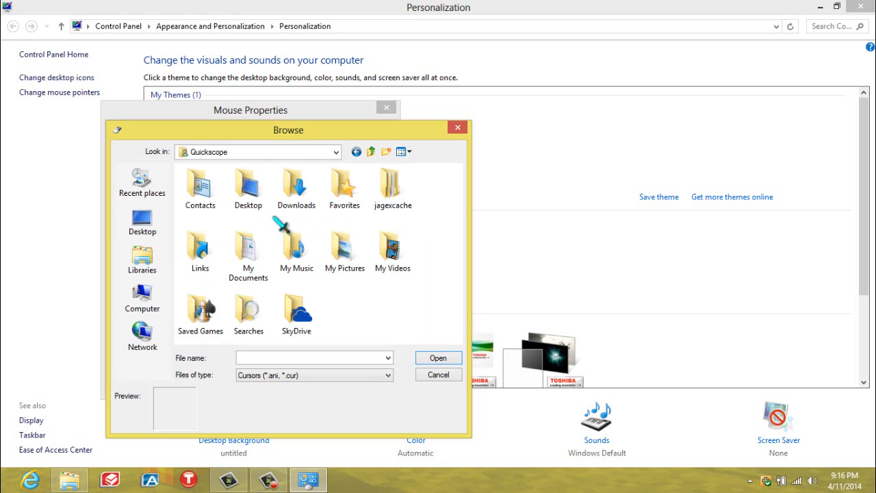
pyautogui.doubleClick(296, 189)
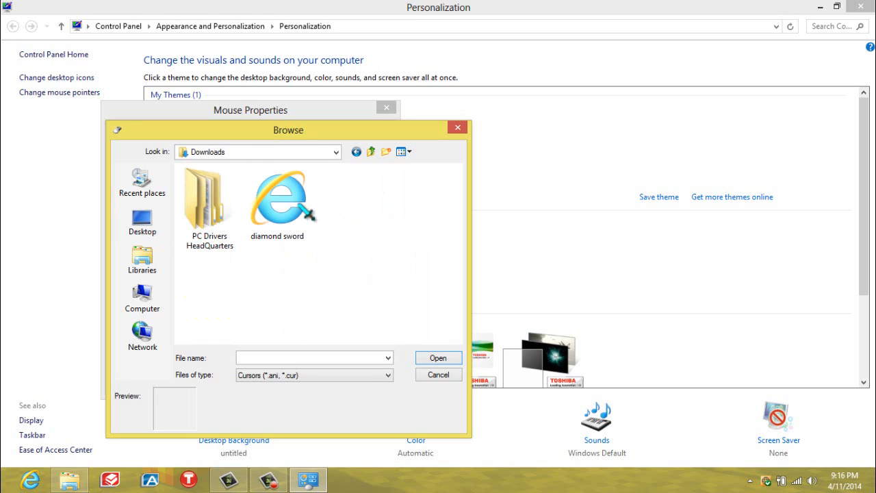
pyautogui.moveTo(267, 250)
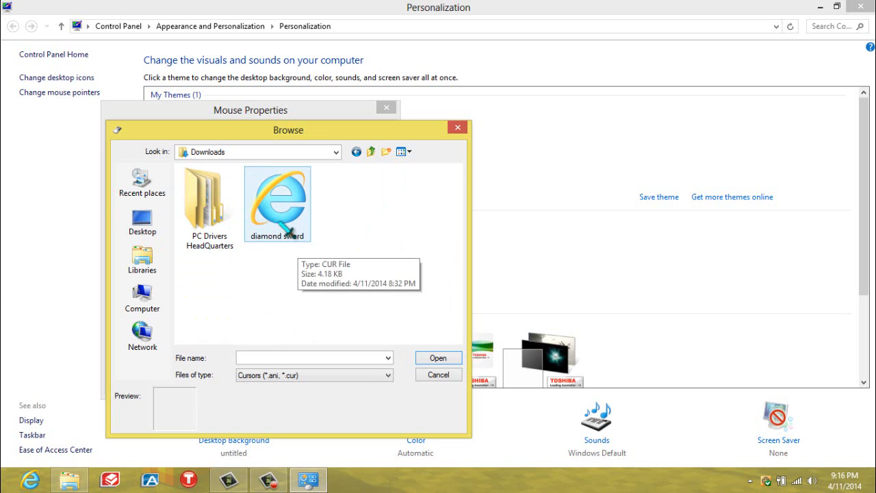
pyautogui.click(438, 374)
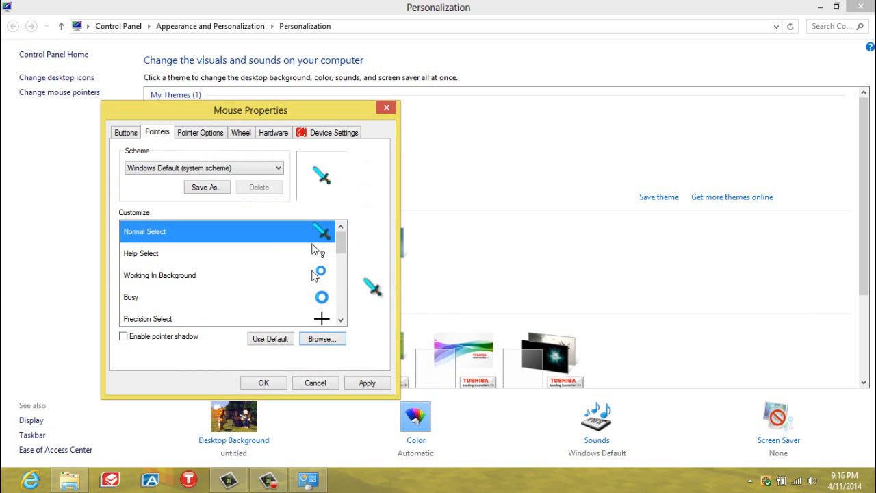
pyautogui.moveTo(394, 117)
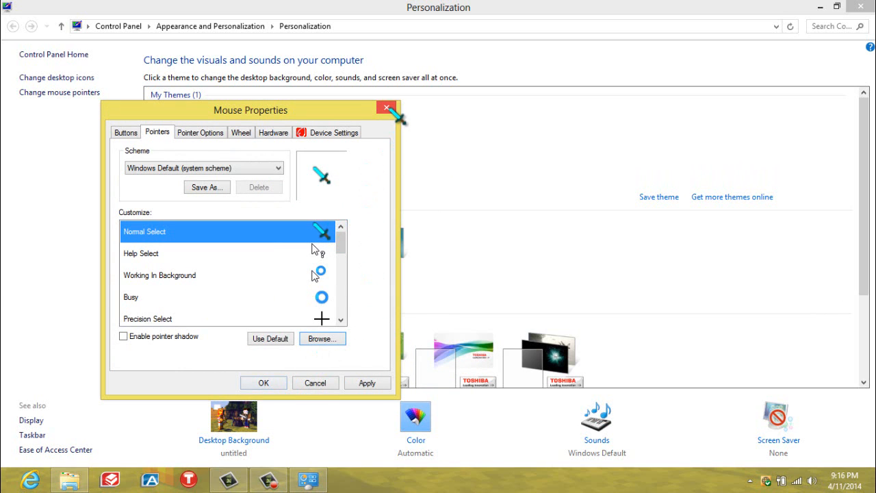